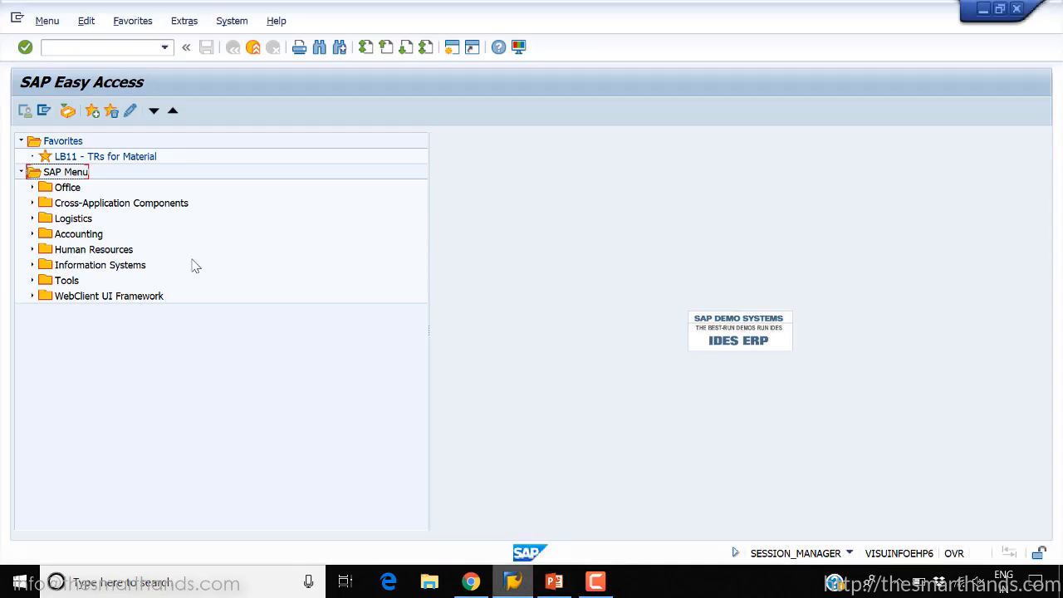
Start LT22 For Storage Type from Logistics Execution > Internal Whse Processes > Stock Transfer > Display Transfer Order.
left_click(32, 217)
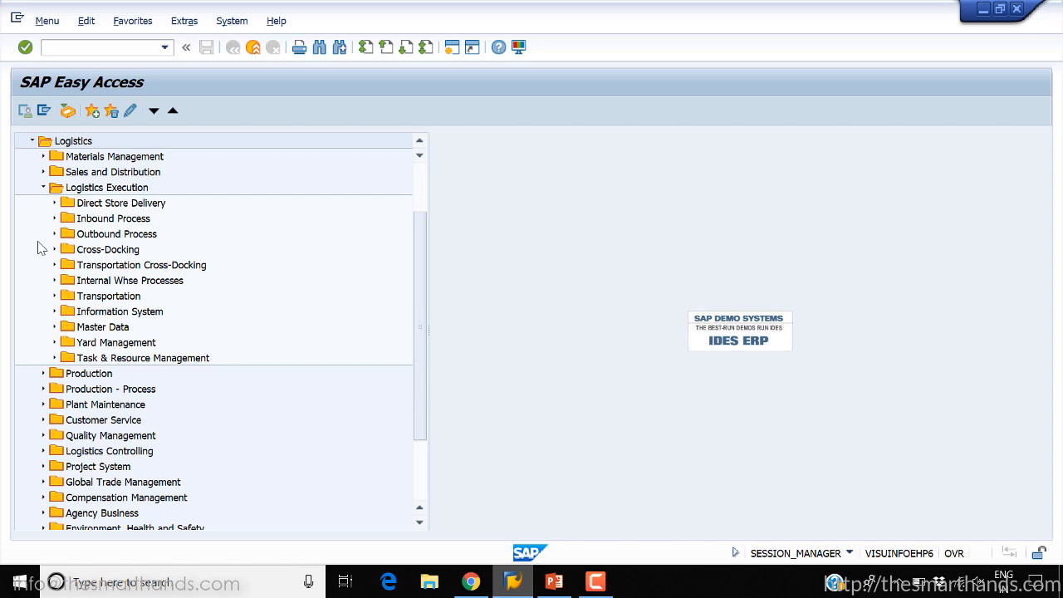
mouse_move(63, 249)
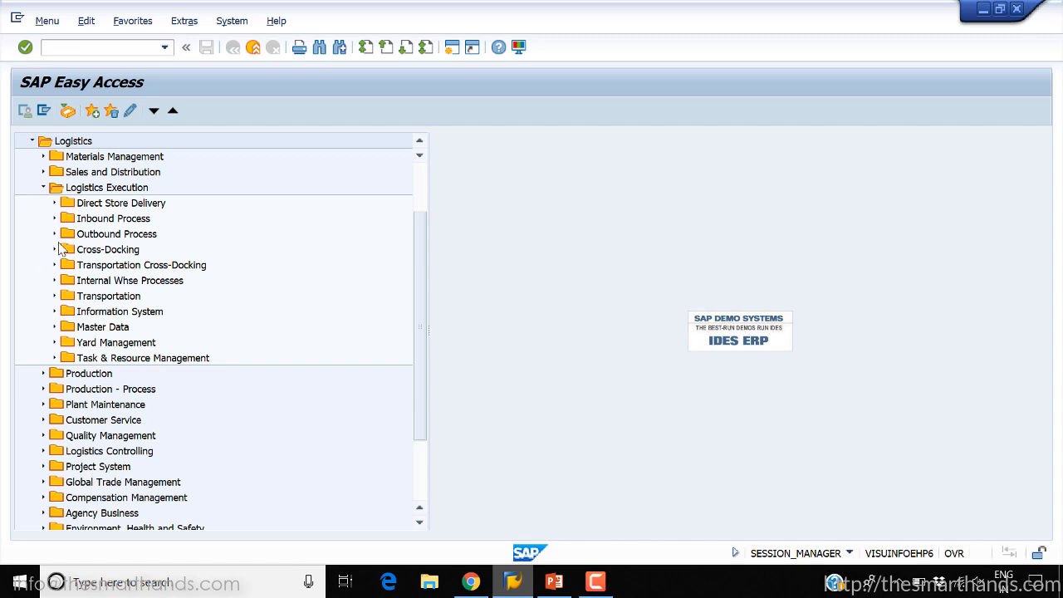
mouse_move(67, 201)
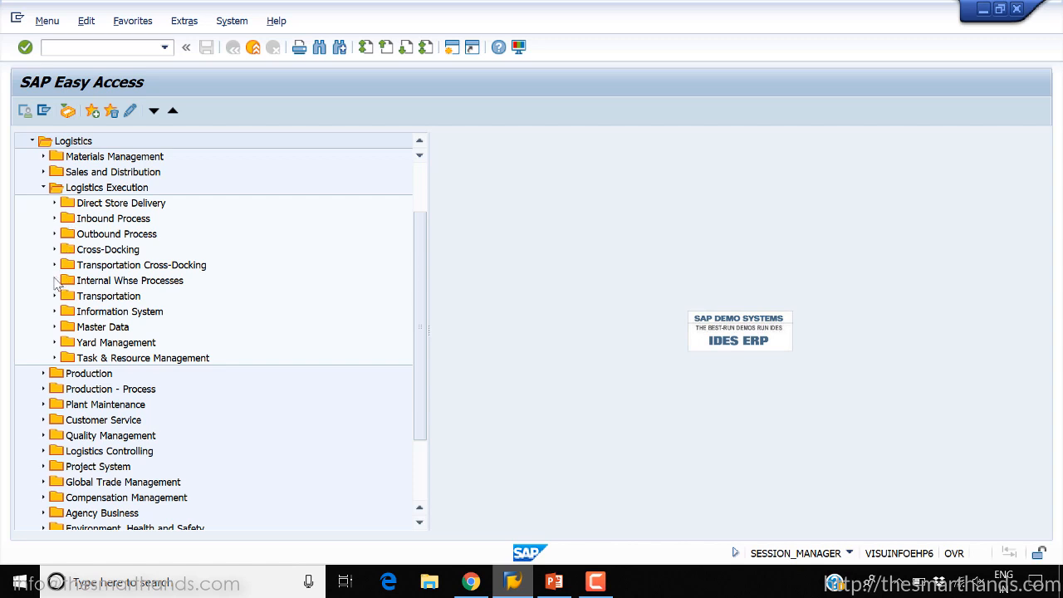
left_click(55, 279)
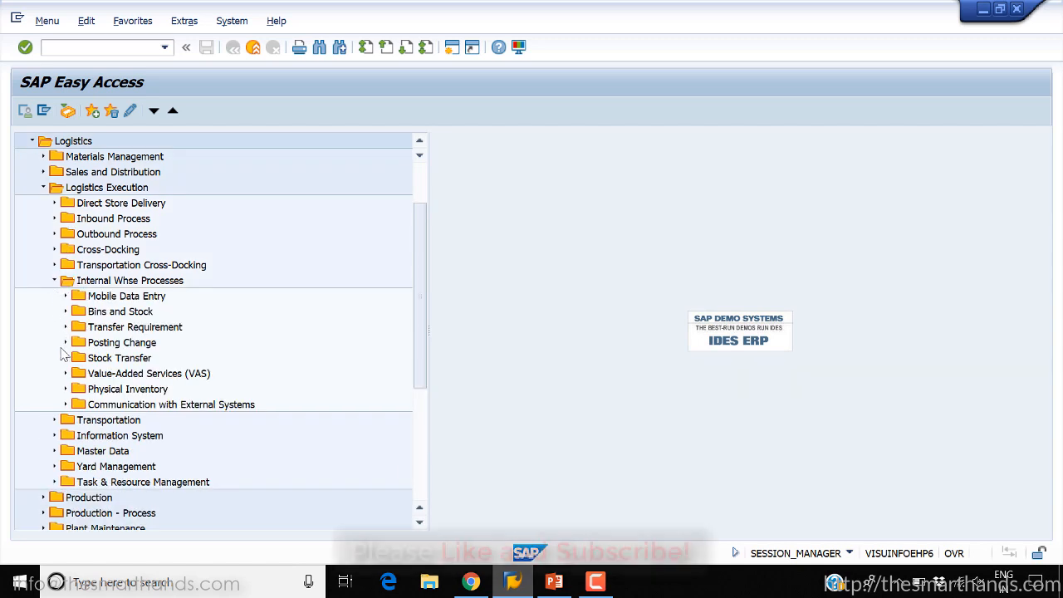
left_click(66, 359)
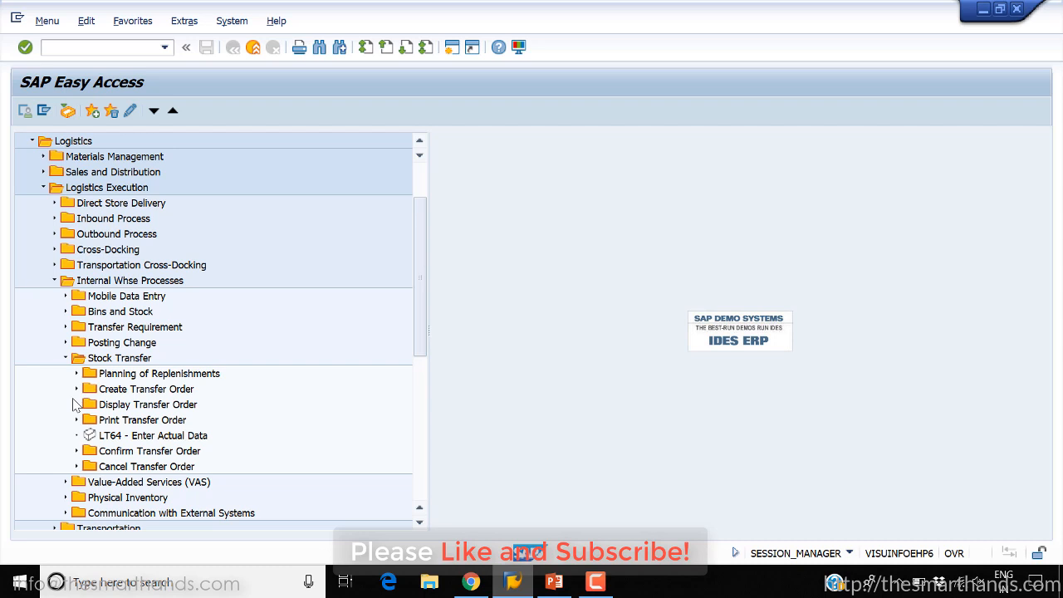
left_click(76, 405)
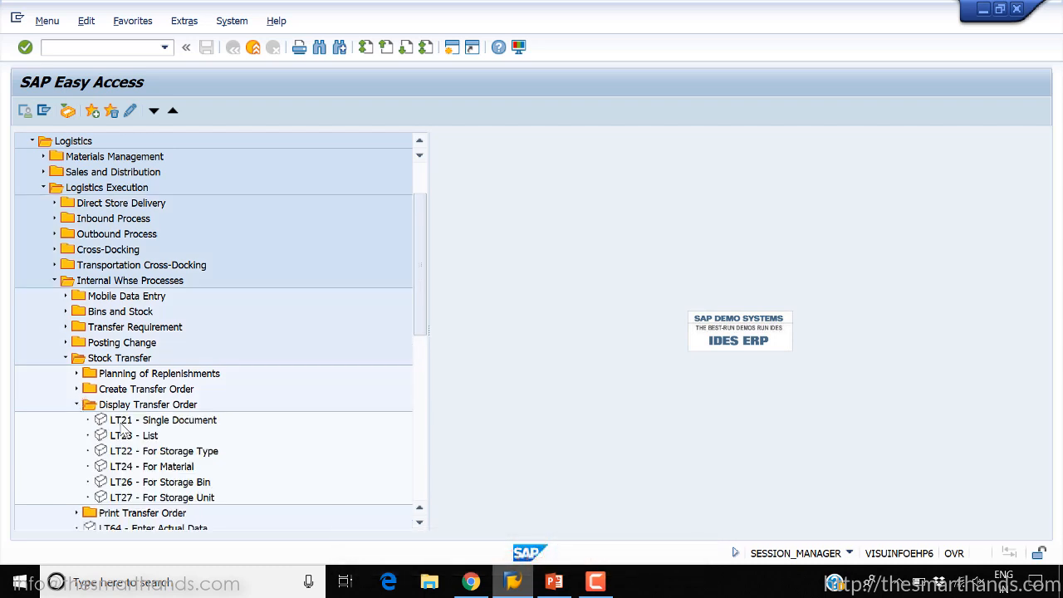
left_click(132, 435)
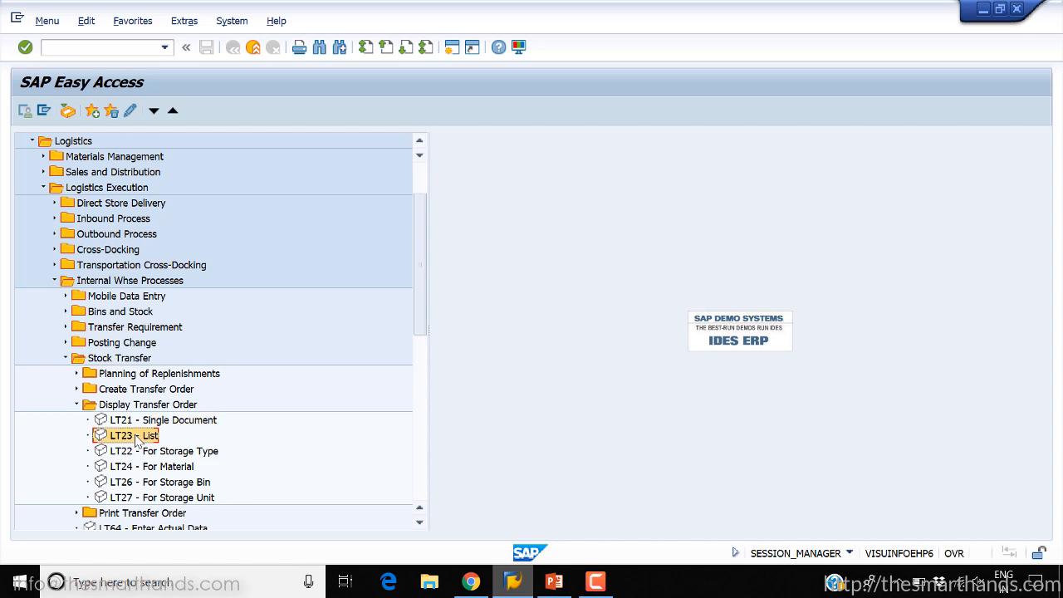
mouse_move(158, 462)
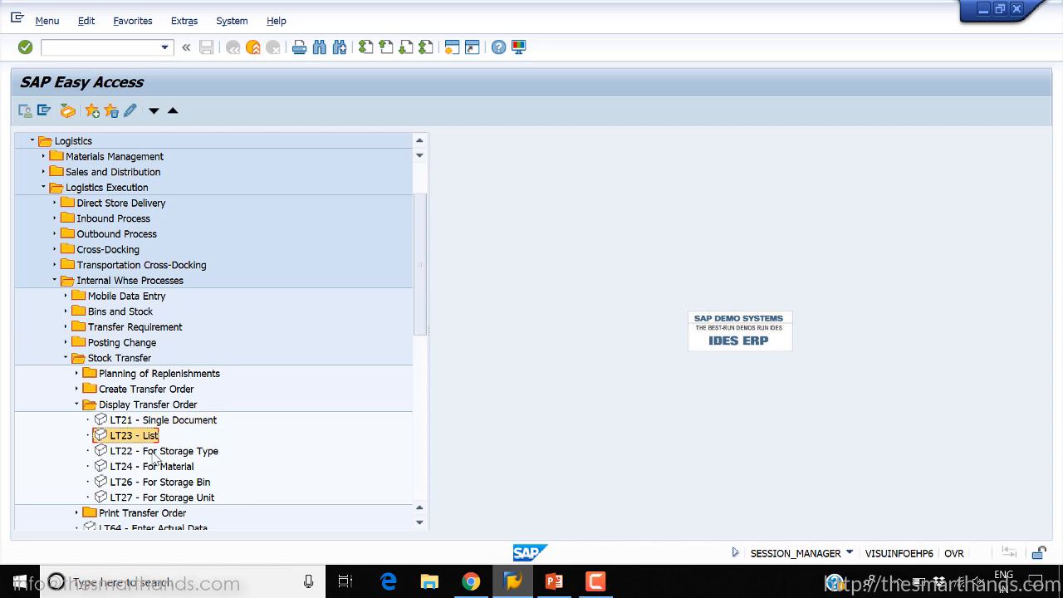
double_click(166, 452)
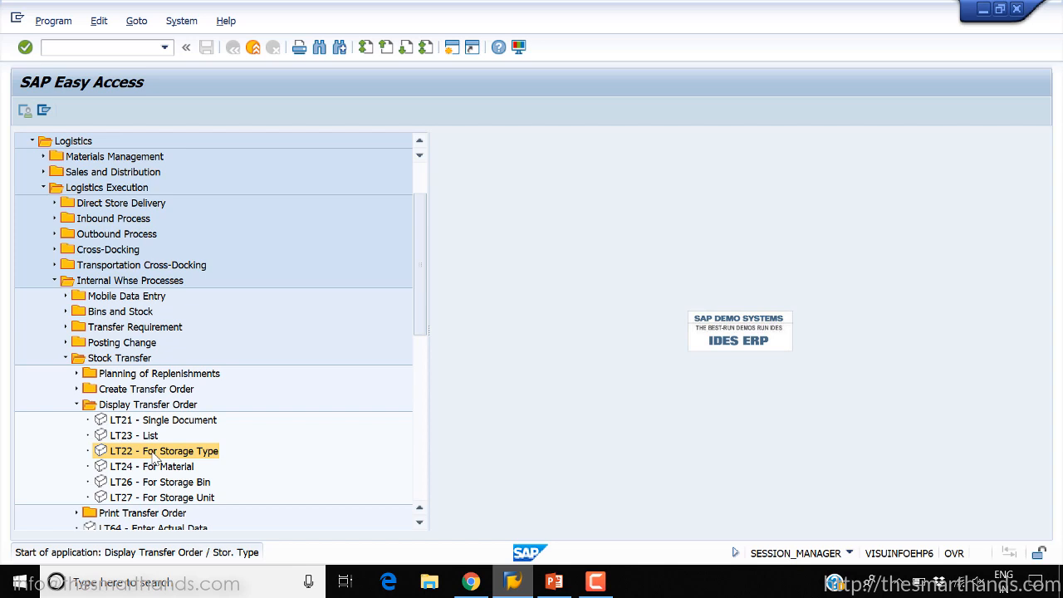
Run the report for warehouse YWM, storage type 001, keeping 'Only open TO items'.
double_click(166, 452)
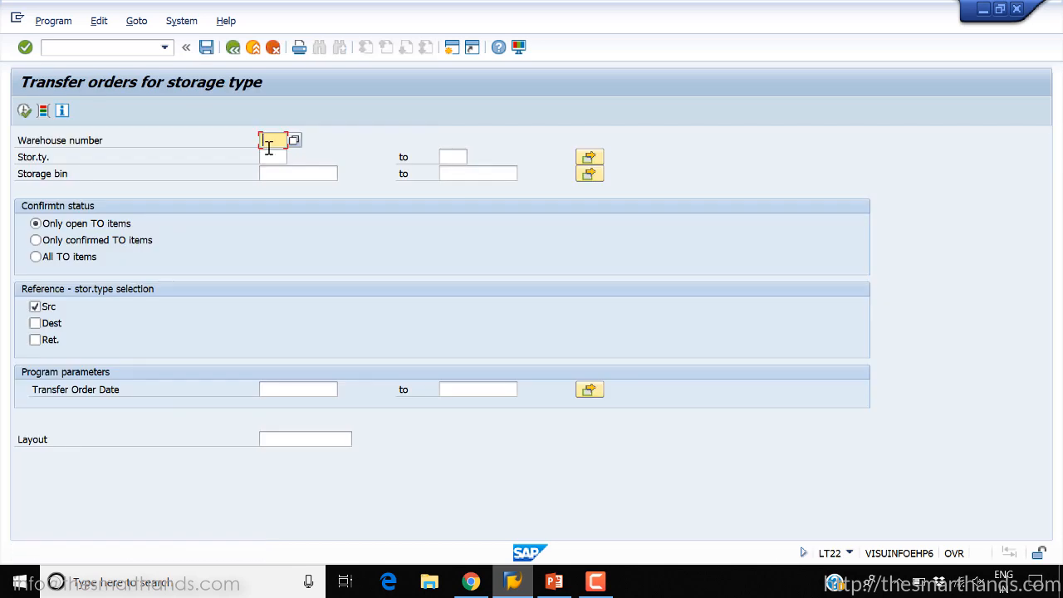
type("XWM")
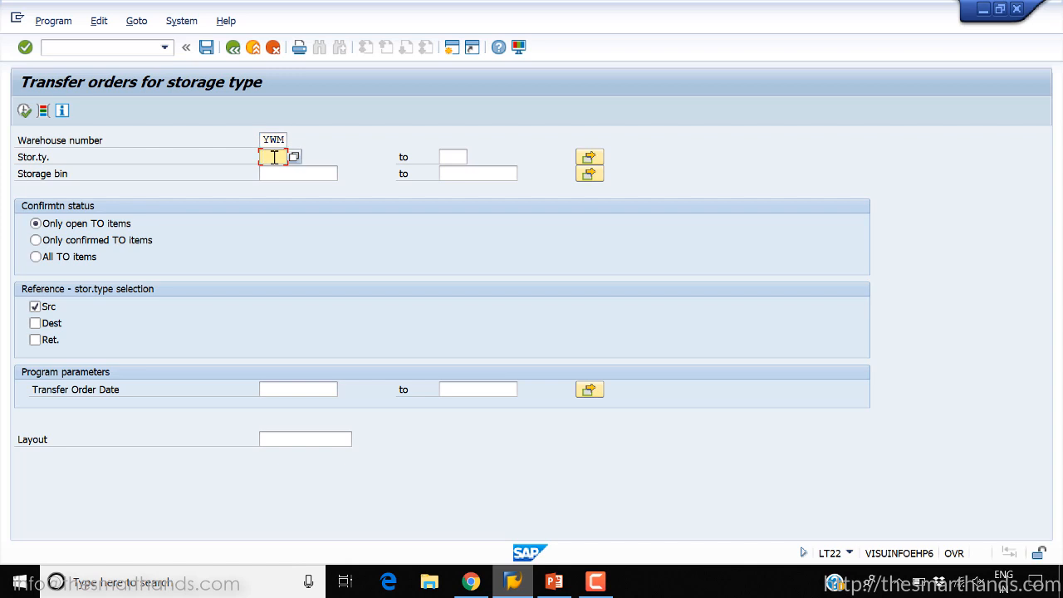
type("001")
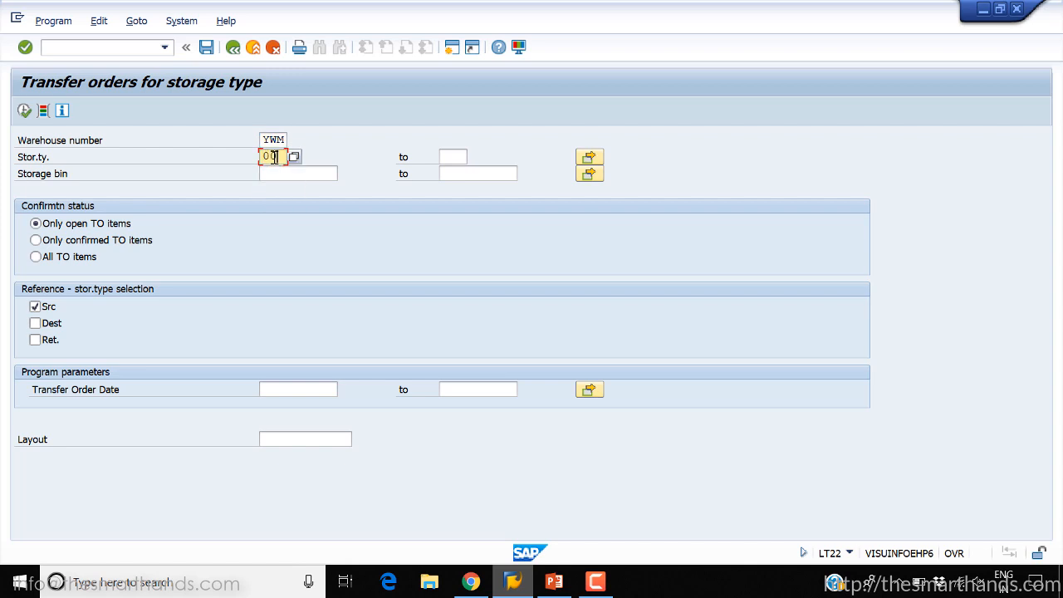
type("001")
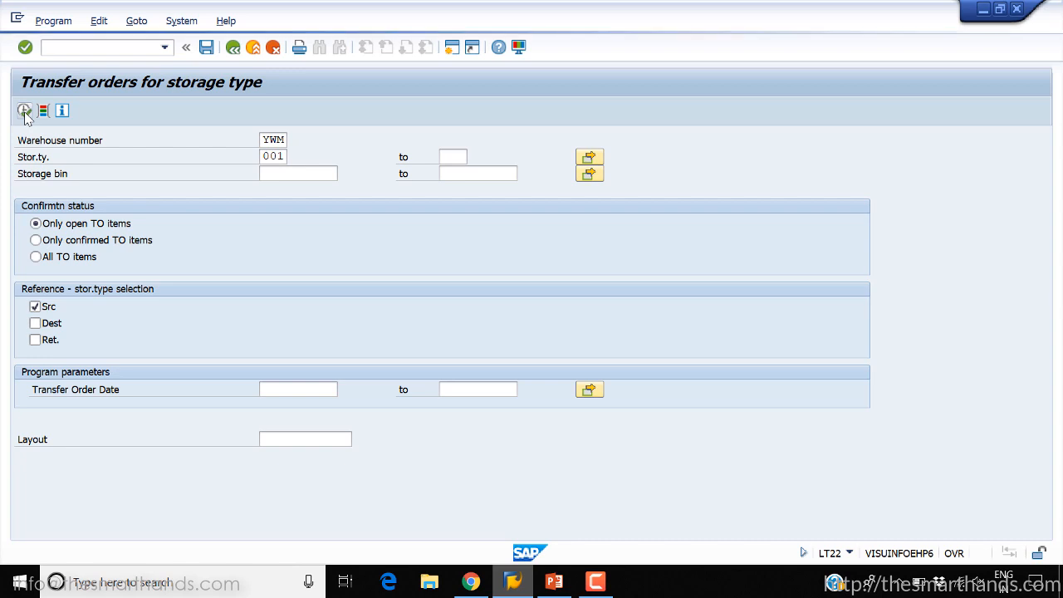
left_click(23, 113)
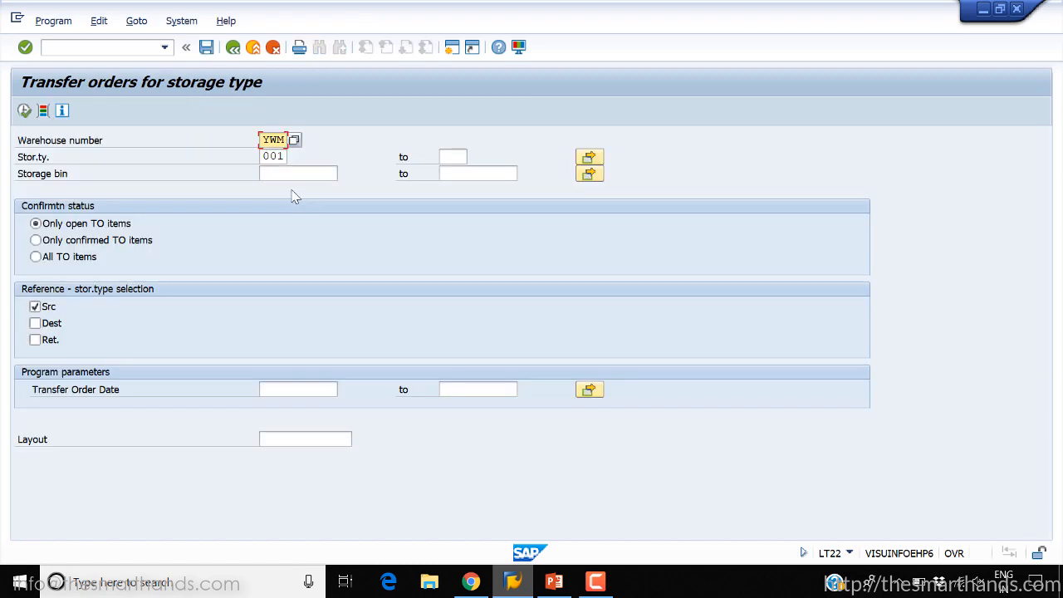
left_click(273, 156)
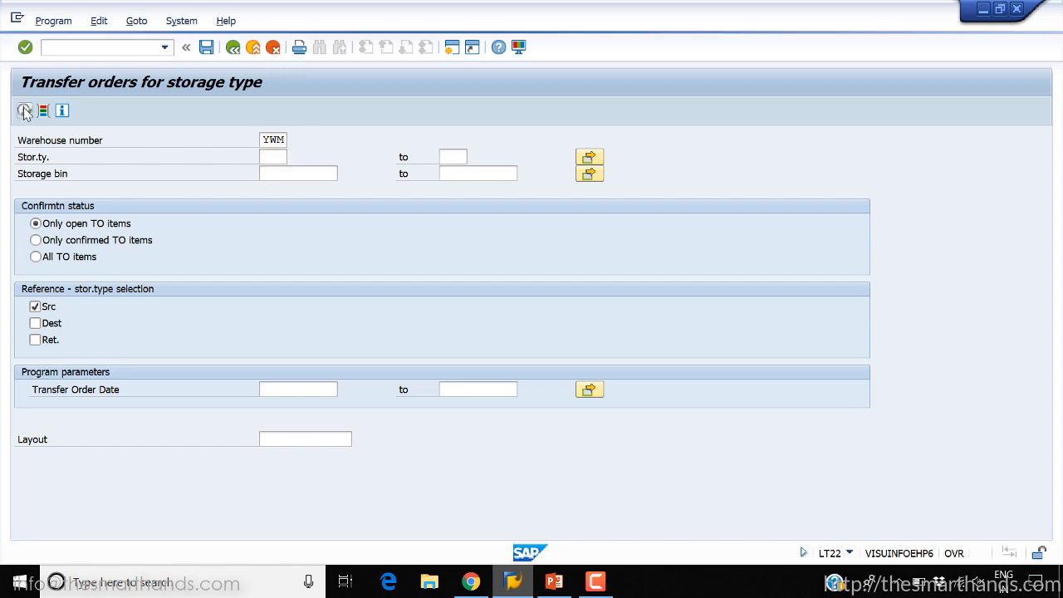
left_click(25, 112)
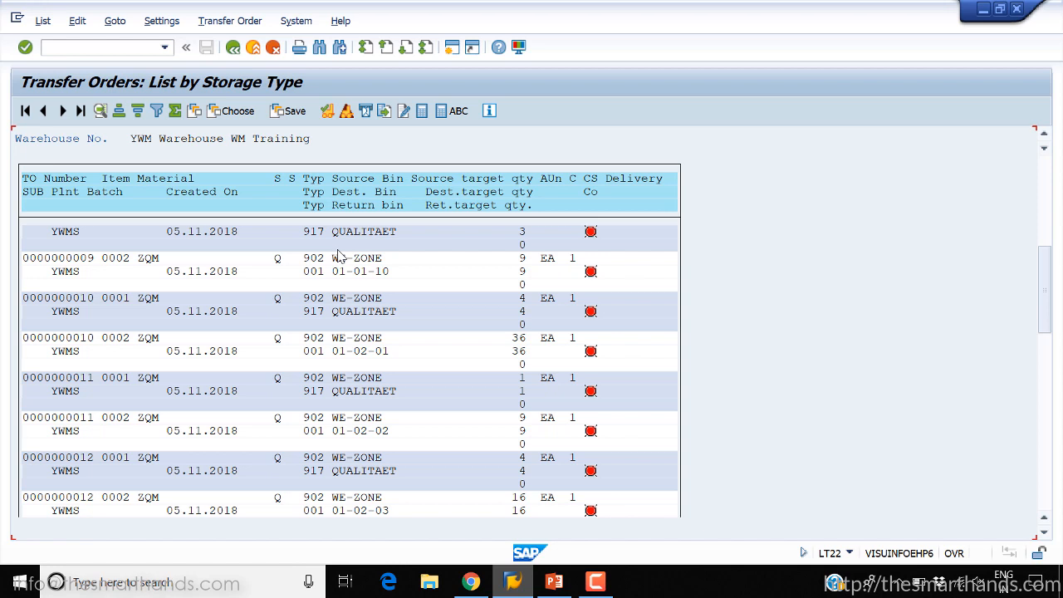
mouse_move(58, 272)
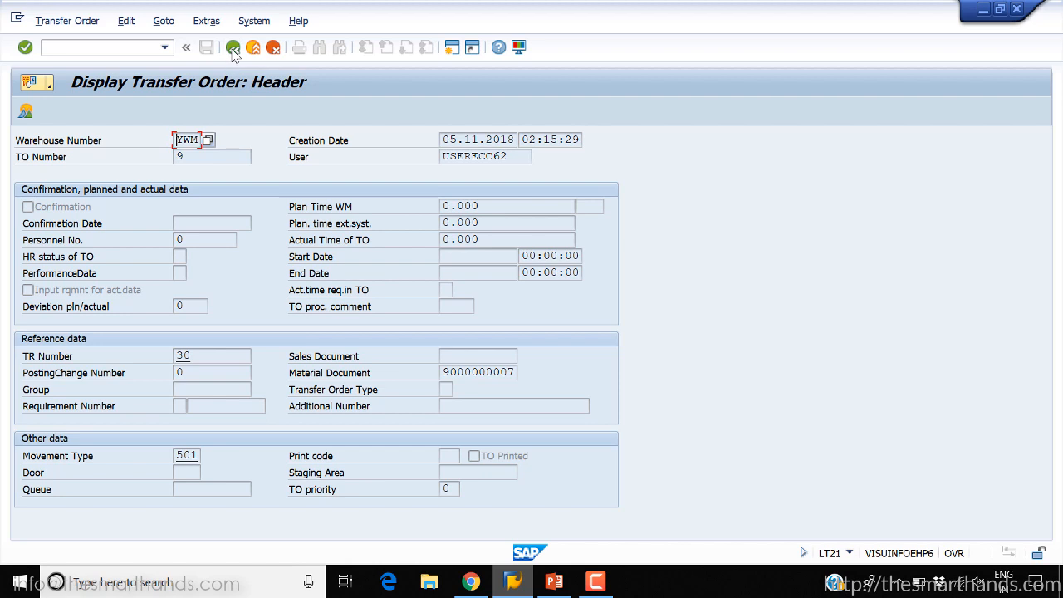
Review transfer order 9's header, then go back to the list and exit to the Easy Access menu.
left_click(232, 47)
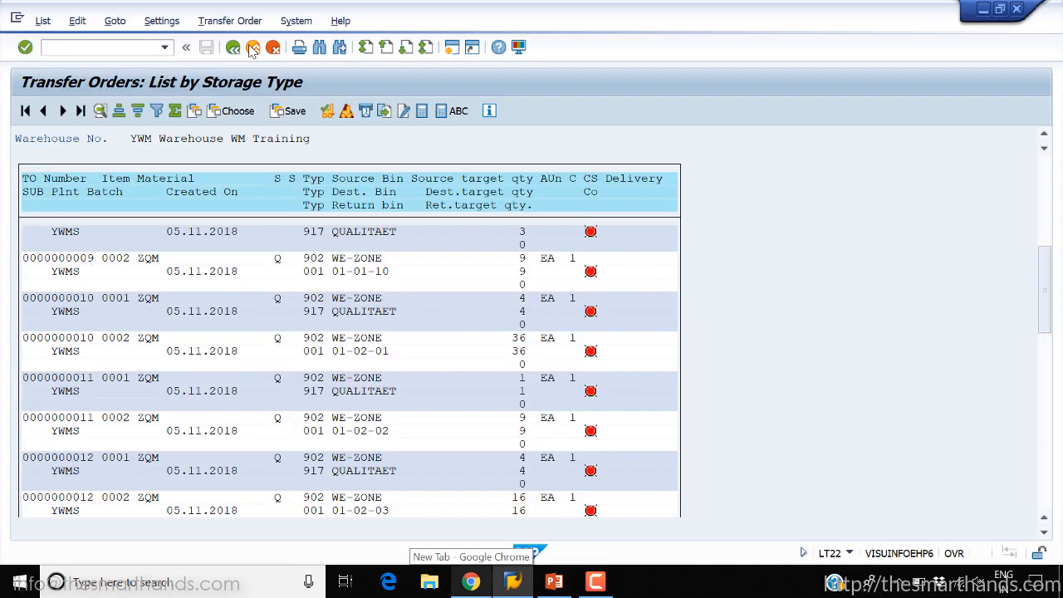
left_click(251, 47)
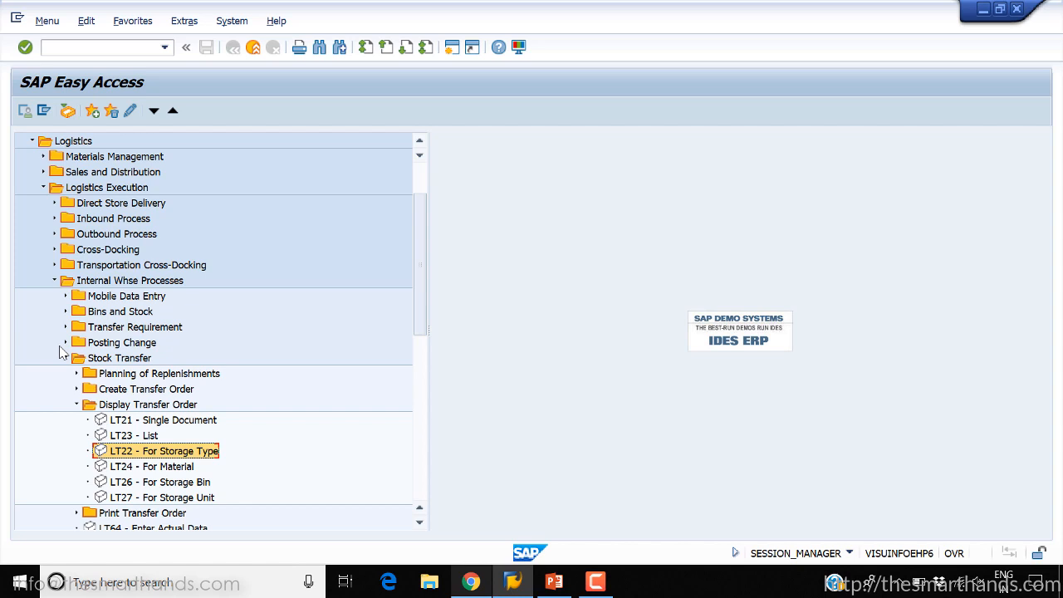
Start LI06 Block Storage Type from Physical Inventory > In Warehouse Management.
left_click(66, 359)
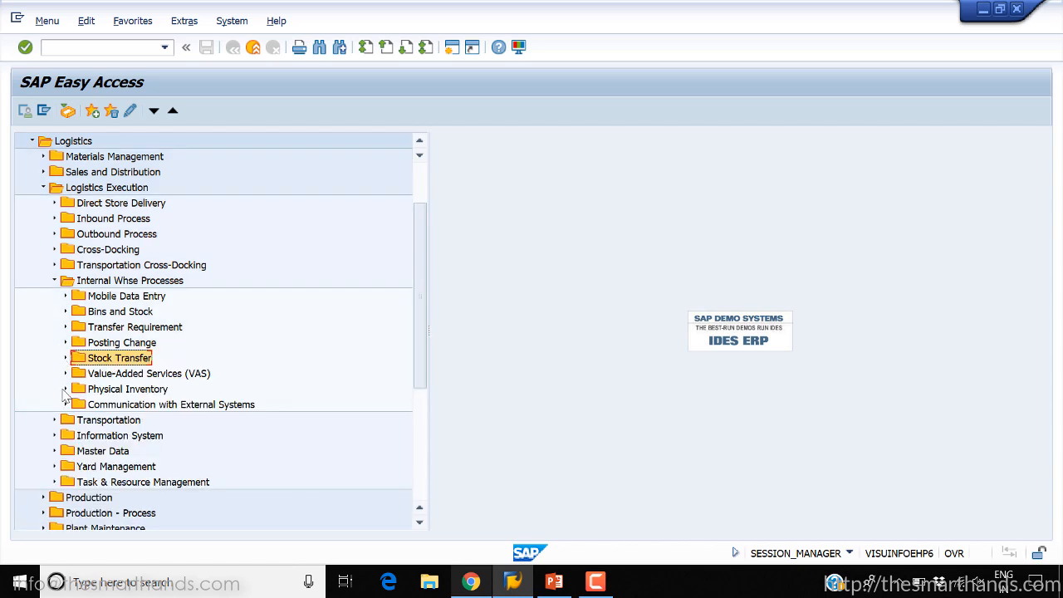
left_click(67, 389)
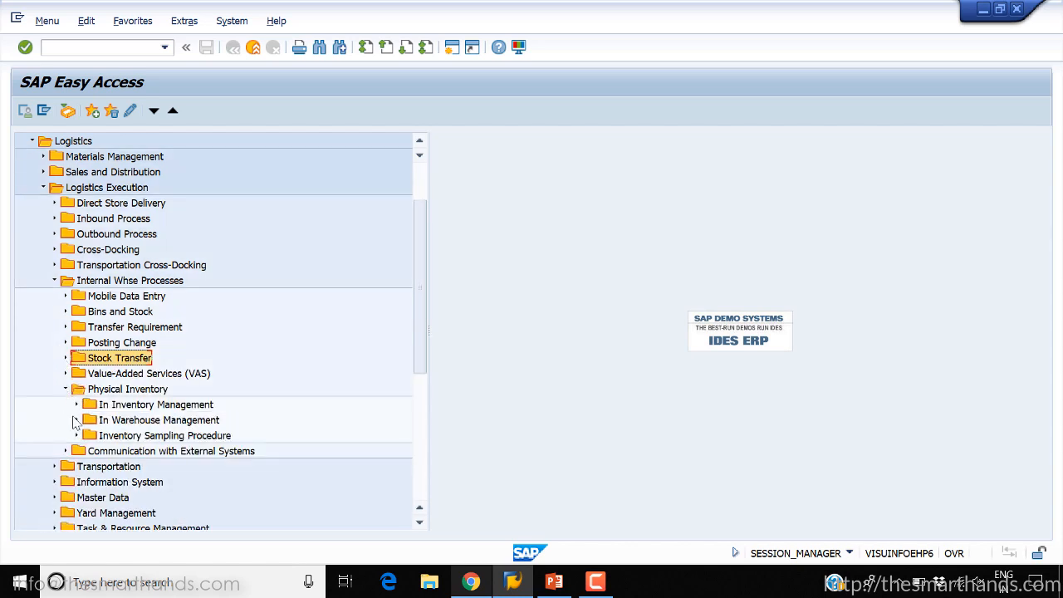
left_click(90, 419)
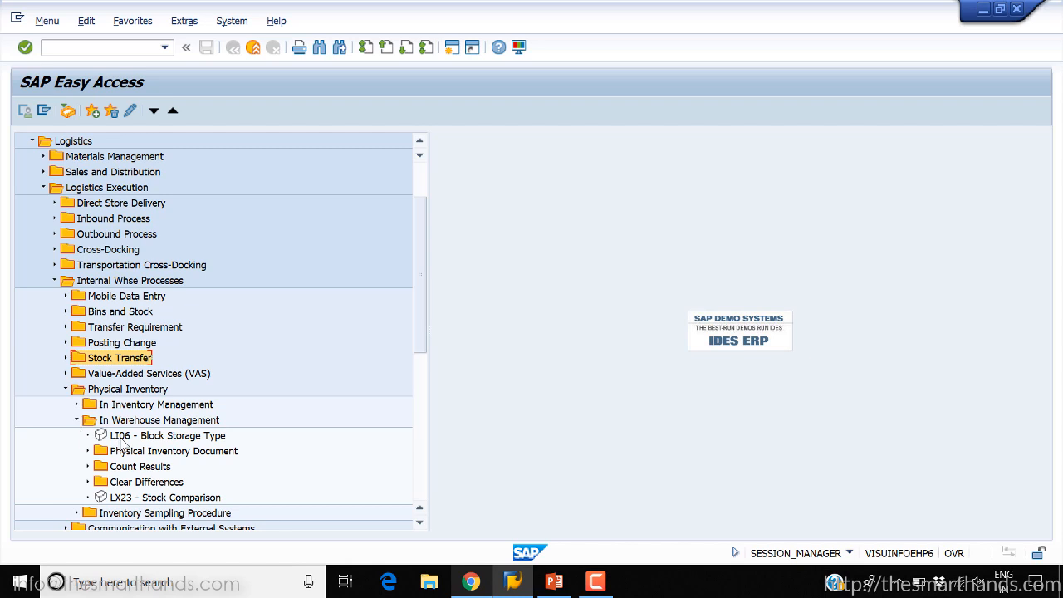
double_click(166, 435)
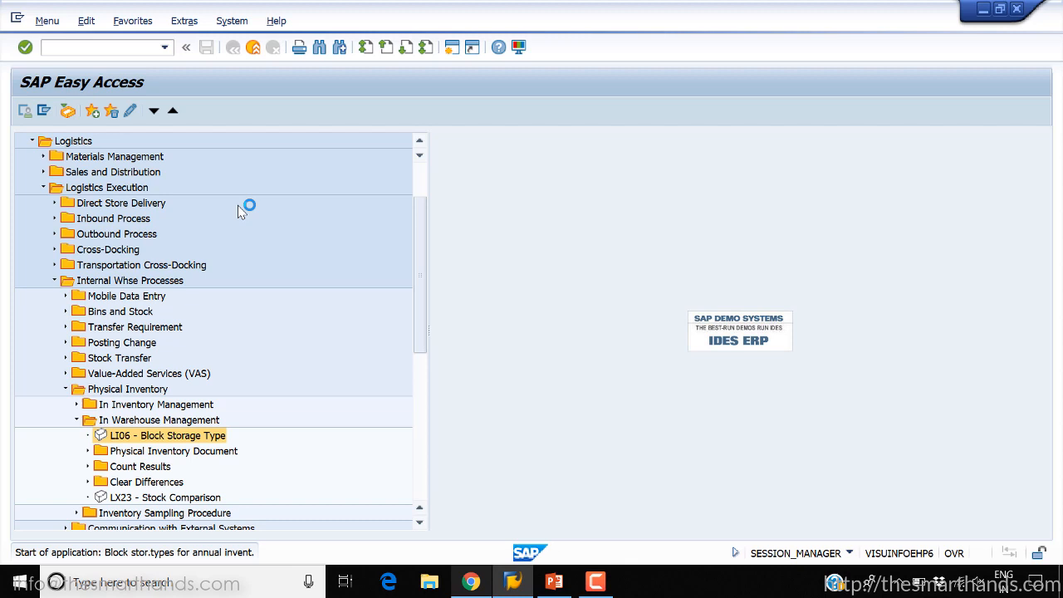
double_click(166, 435)
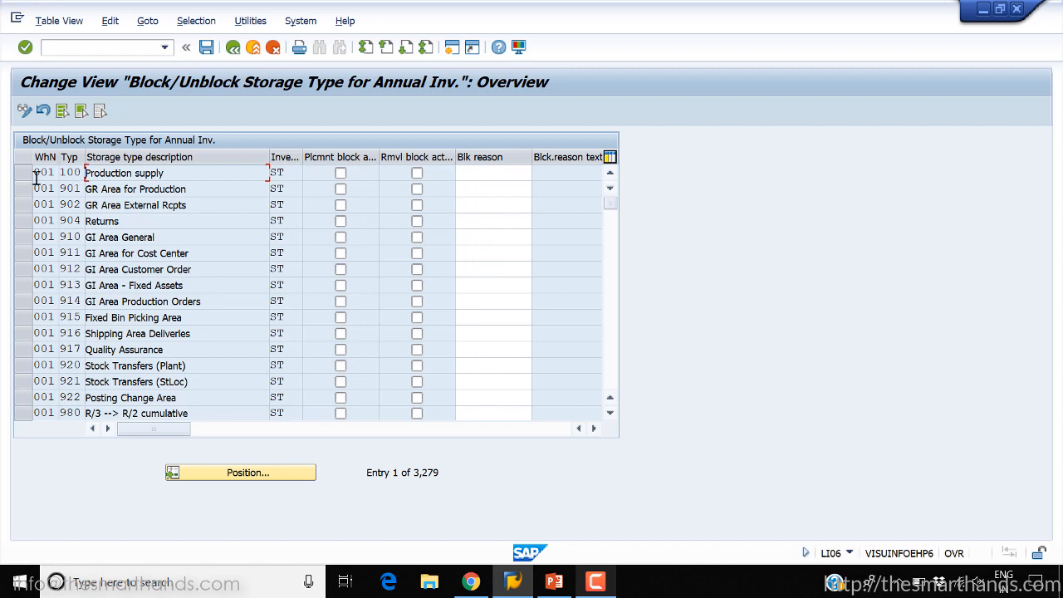
Set placement and removal blocks on row 001/100 Production supply and list the blocking reasons.
left_click(26, 173)
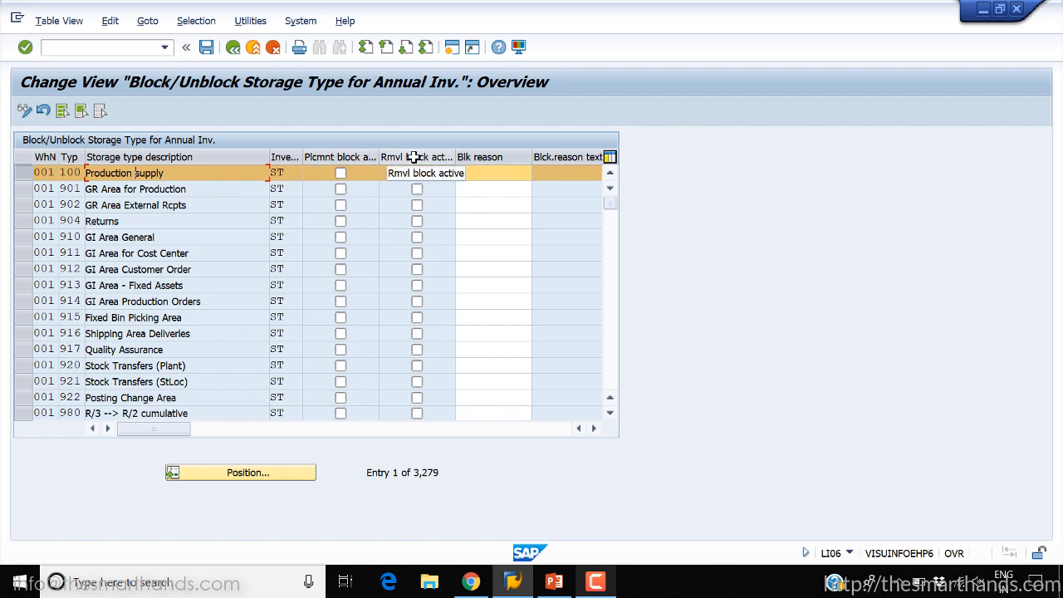
left_click(341, 174)
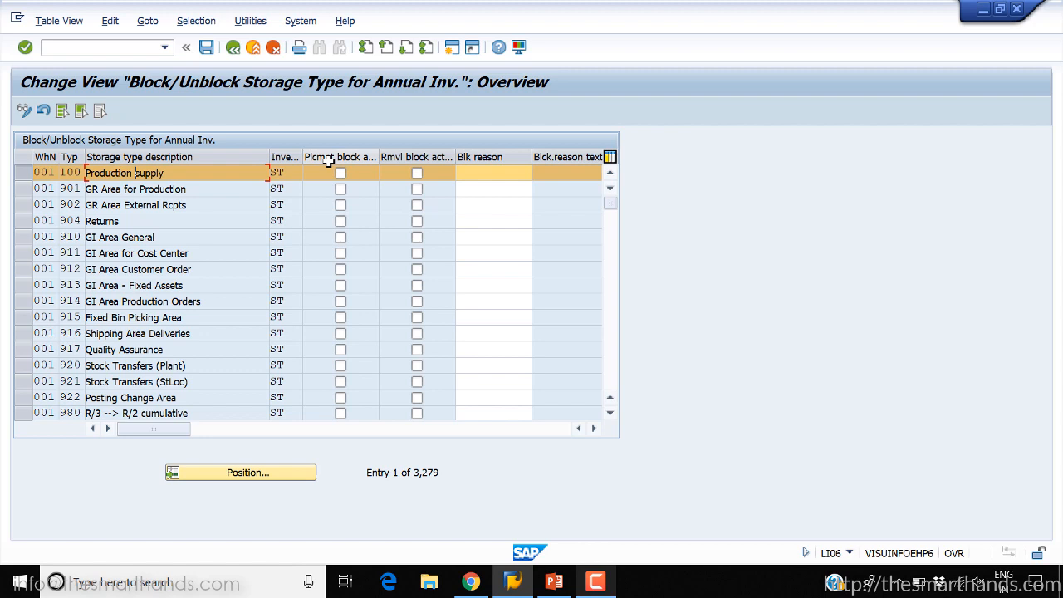
left_click(339, 173)
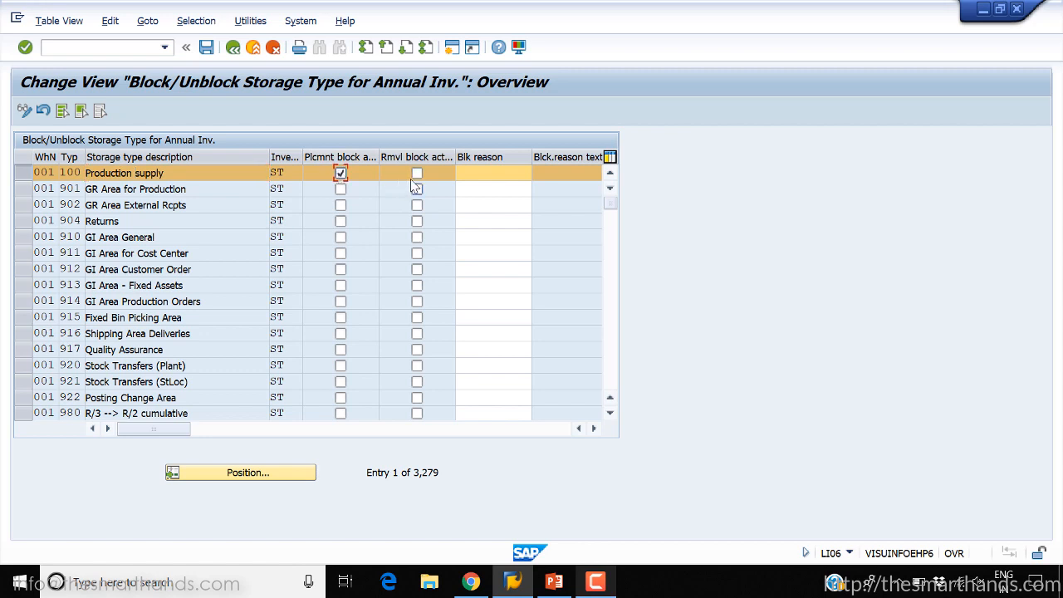
left_click(417, 173)
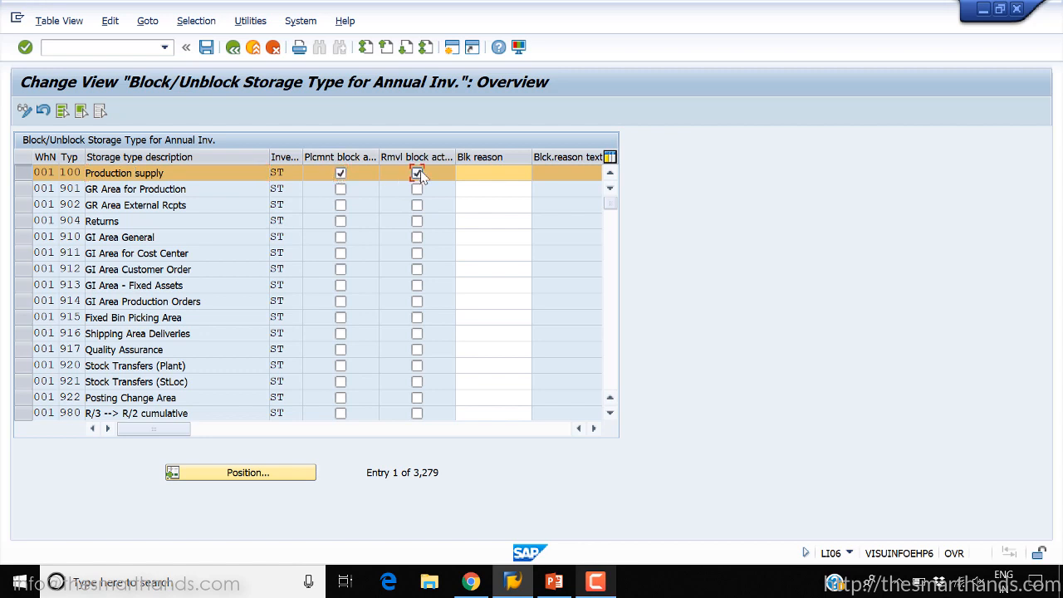
left_click(417, 173)
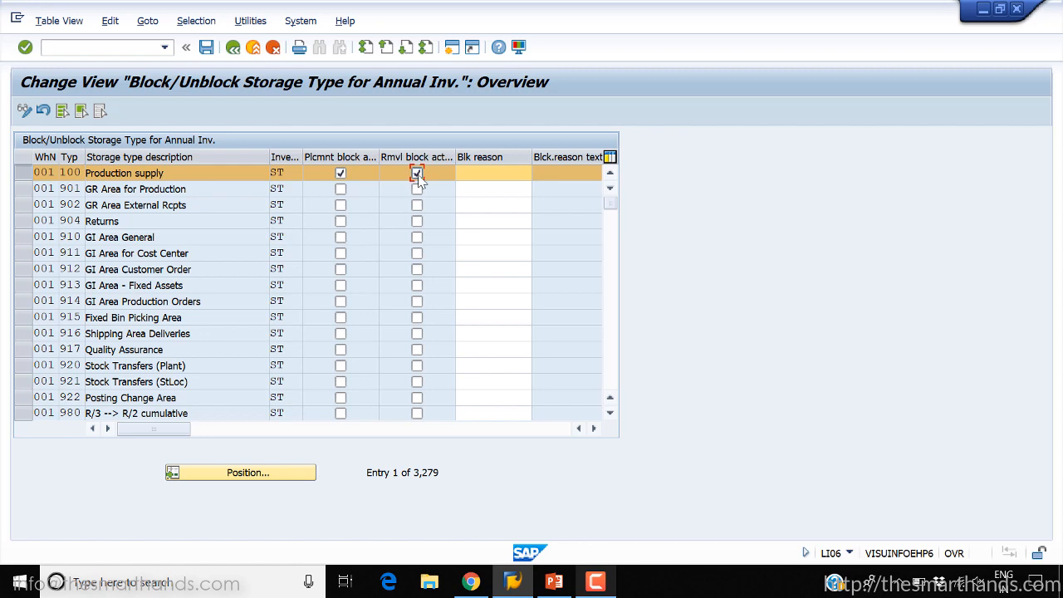
left_click(416, 172)
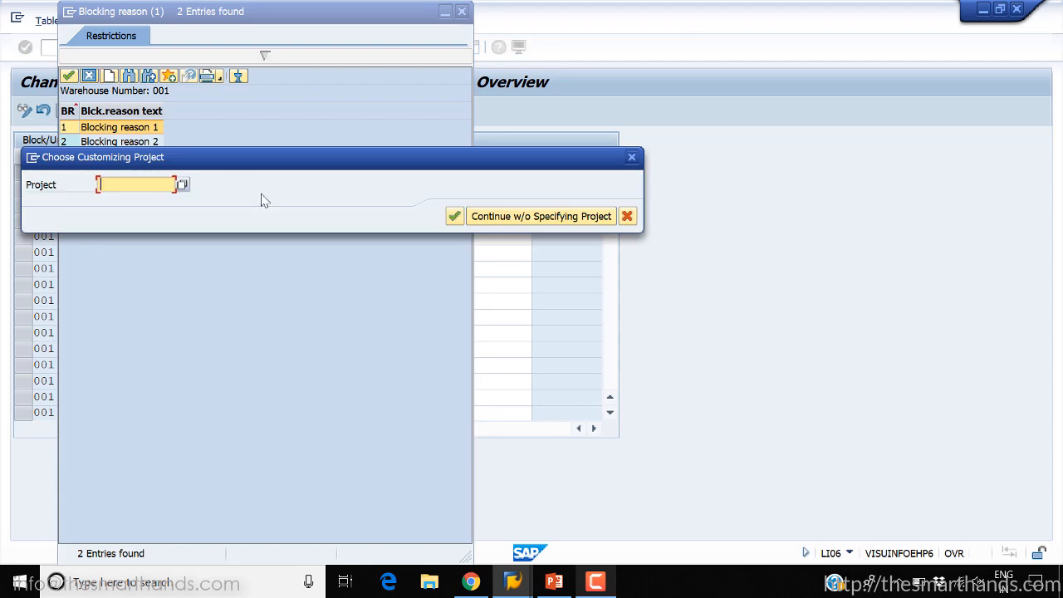
Continue without specifying a customizing project to reach the IMG storage bin activities.
left_click(540, 216)
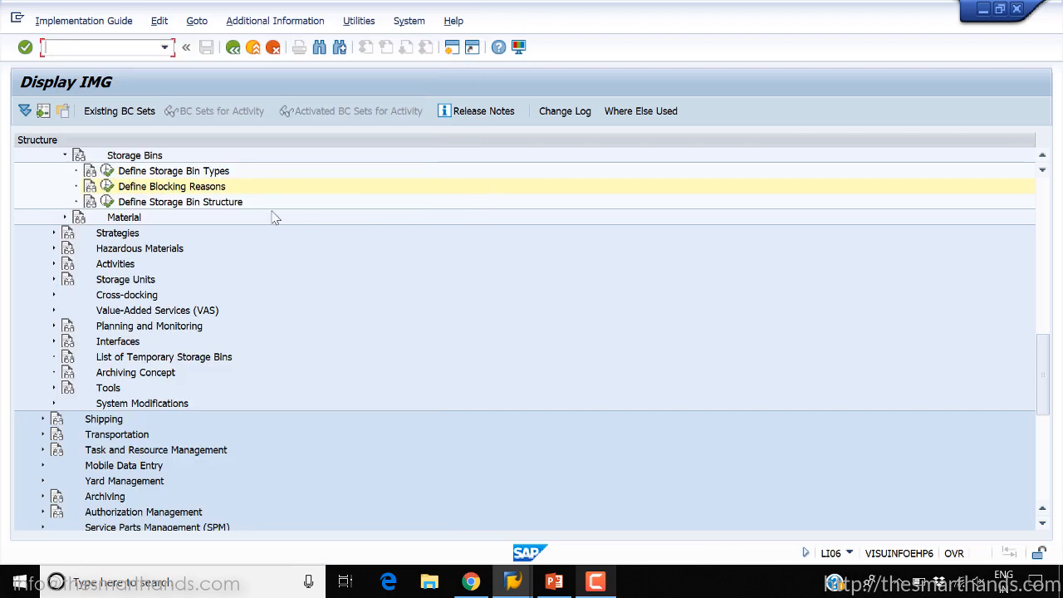
mouse_move(107, 186)
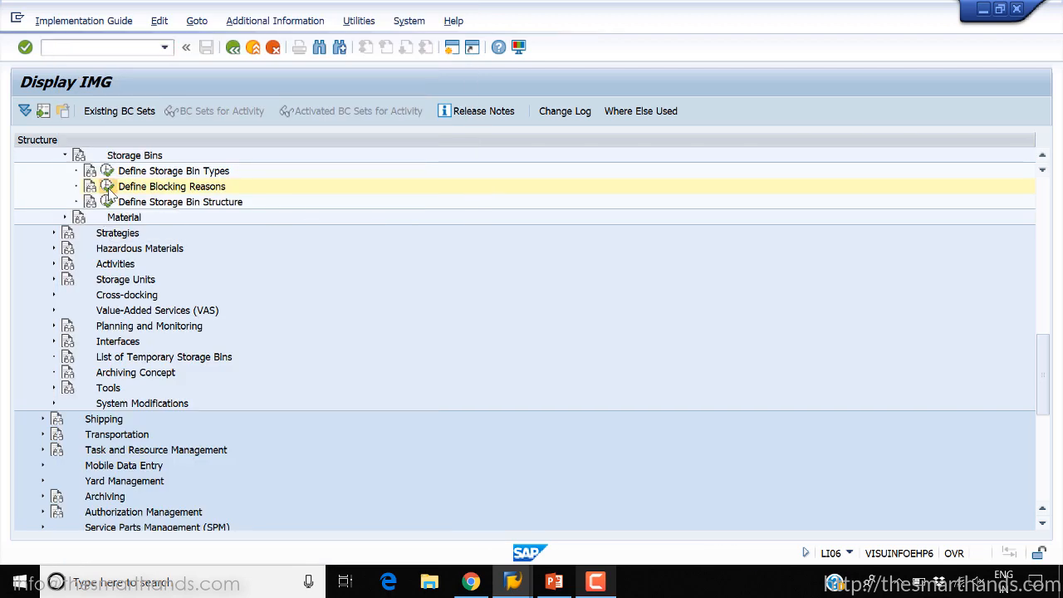
Copy reason 001/2 as new blocking reason 3 'Stock Take' and save it to the customizing request.
double_click(172, 187)
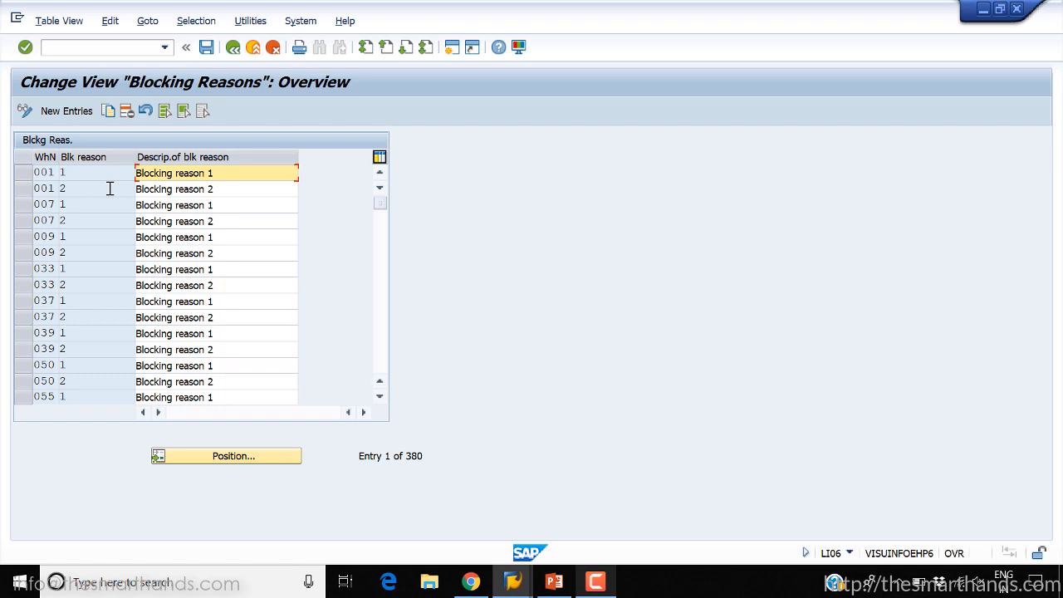
mouse_move(123, 206)
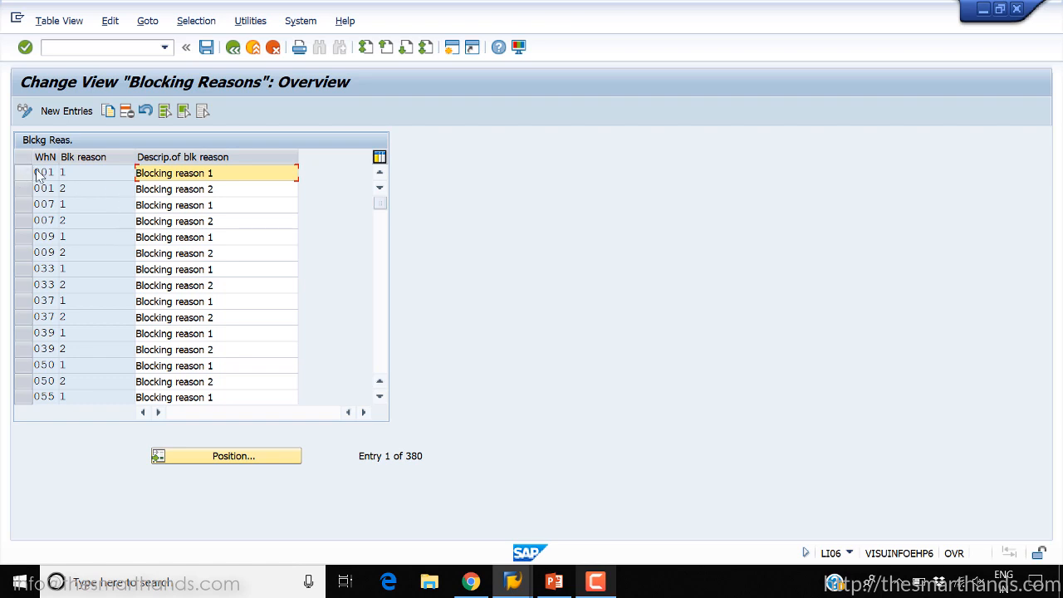
mouse_move(36, 176)
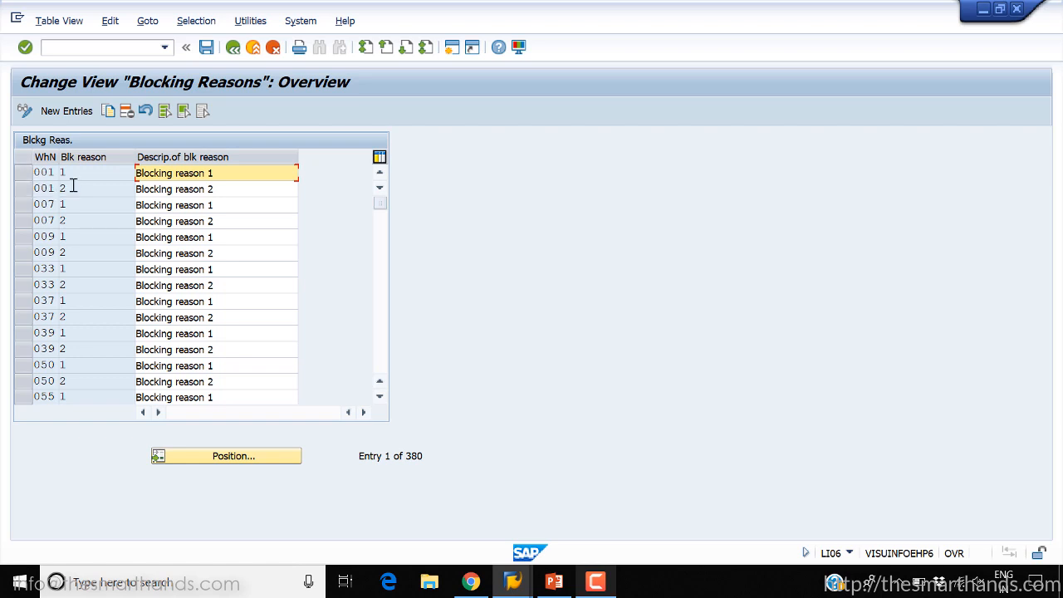
left_click(64, 189)
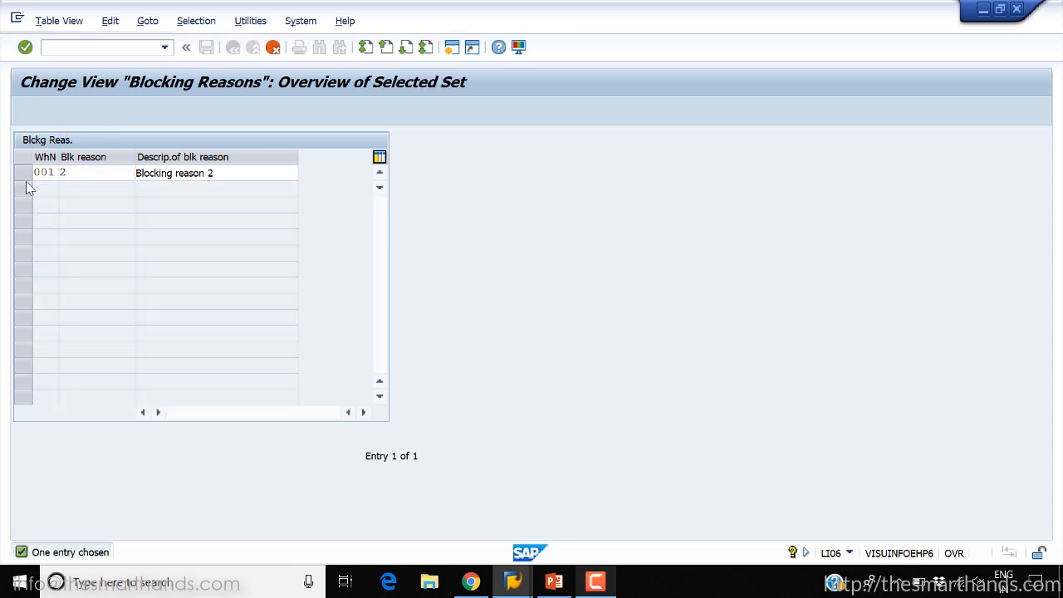
left_click(92, 172)
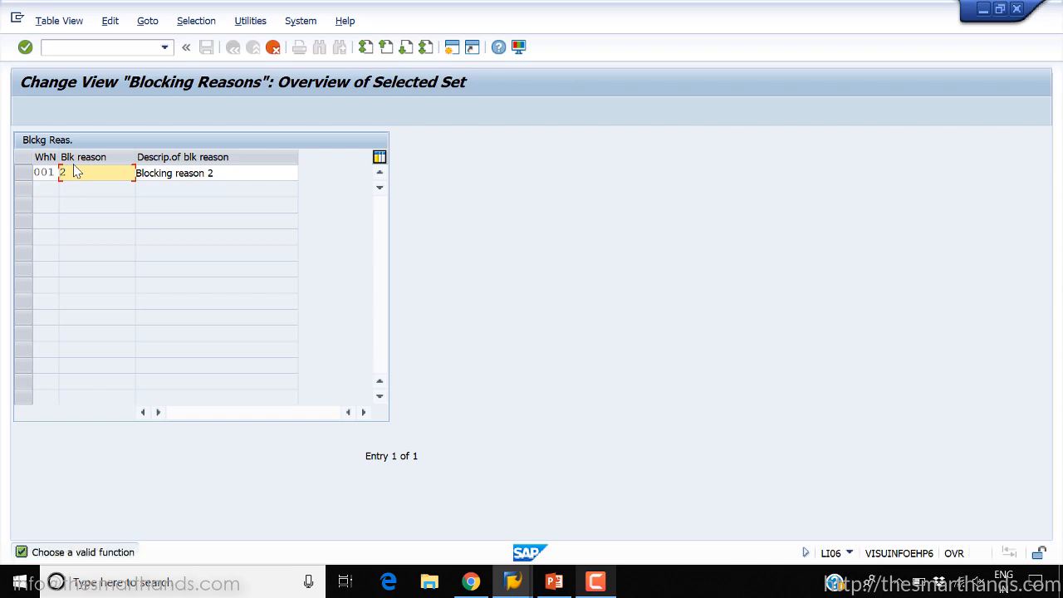
type("3")
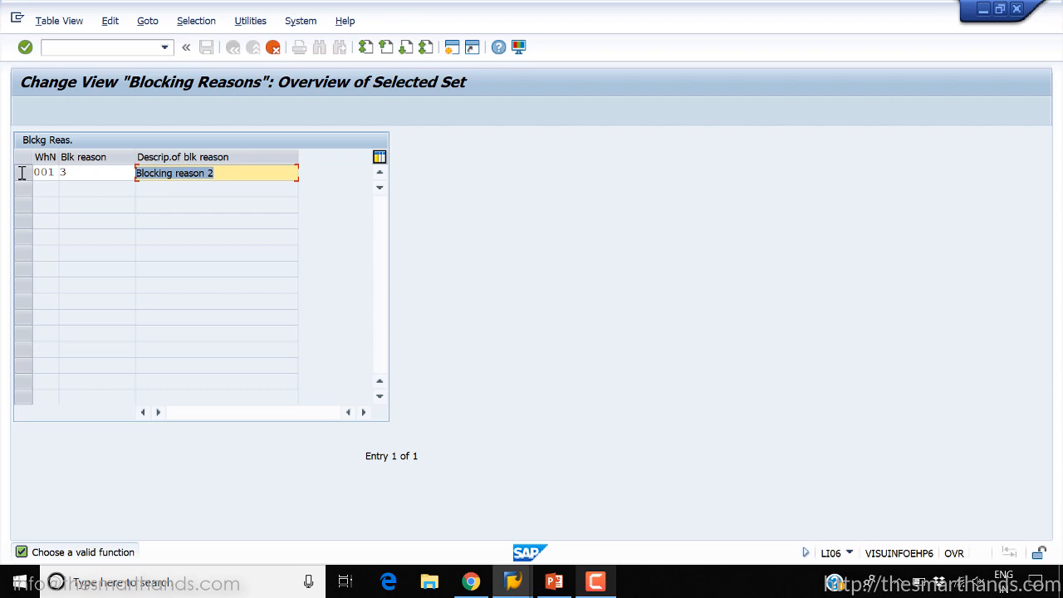
type("Stock Ta")
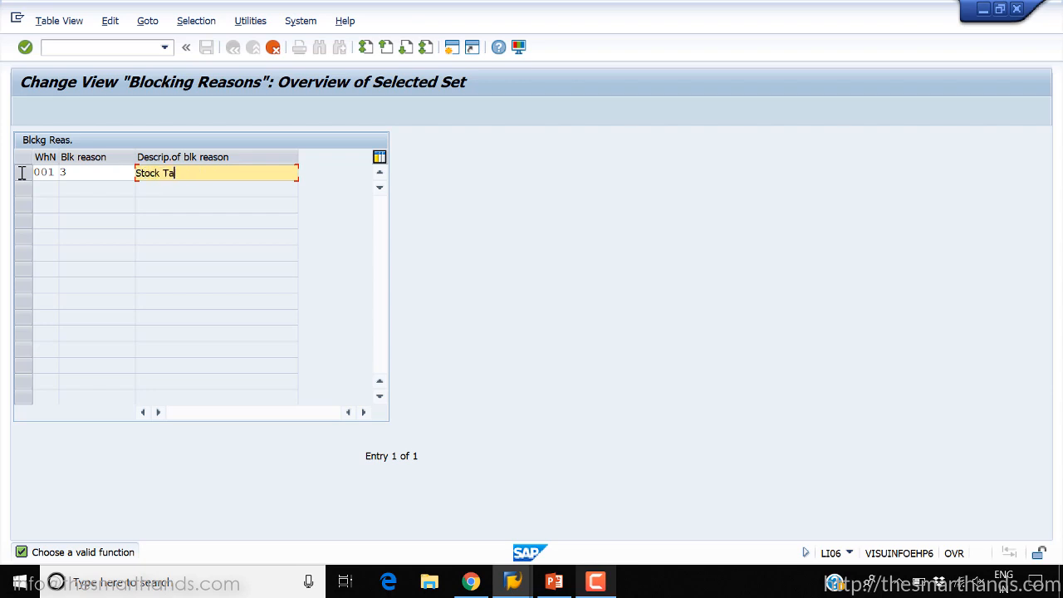
type("ke")
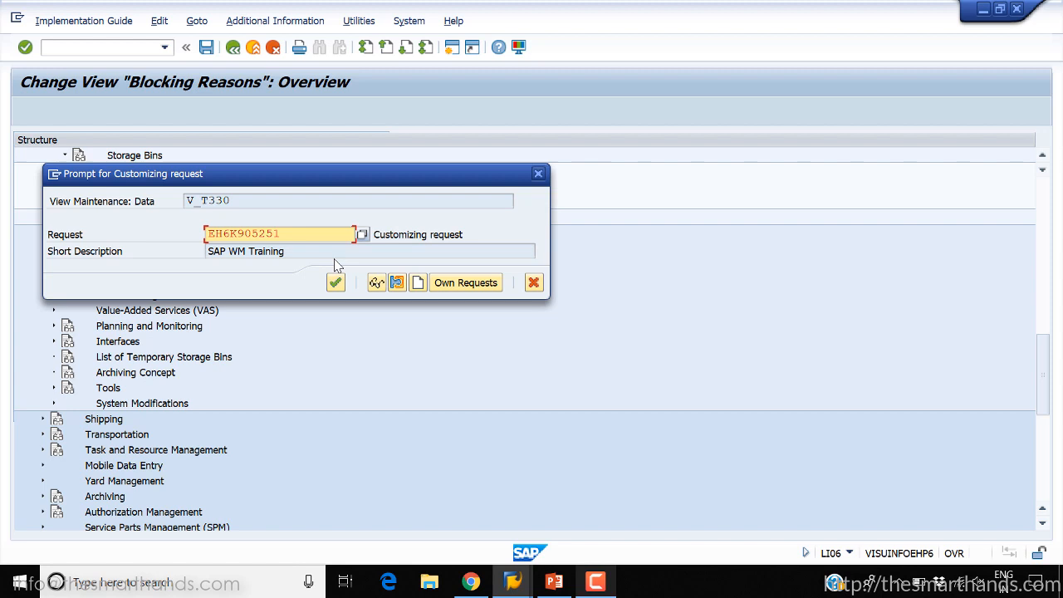
left_click(335, 282)
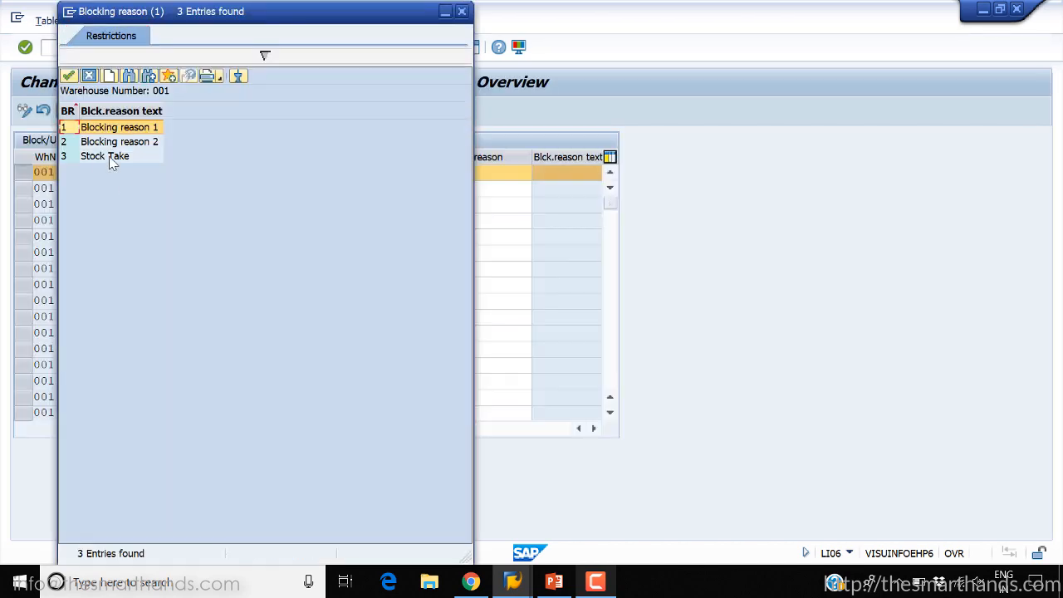
Choose entry 3 Stock Take as the blocking reason for storage type 100.
left_click(105, 156)
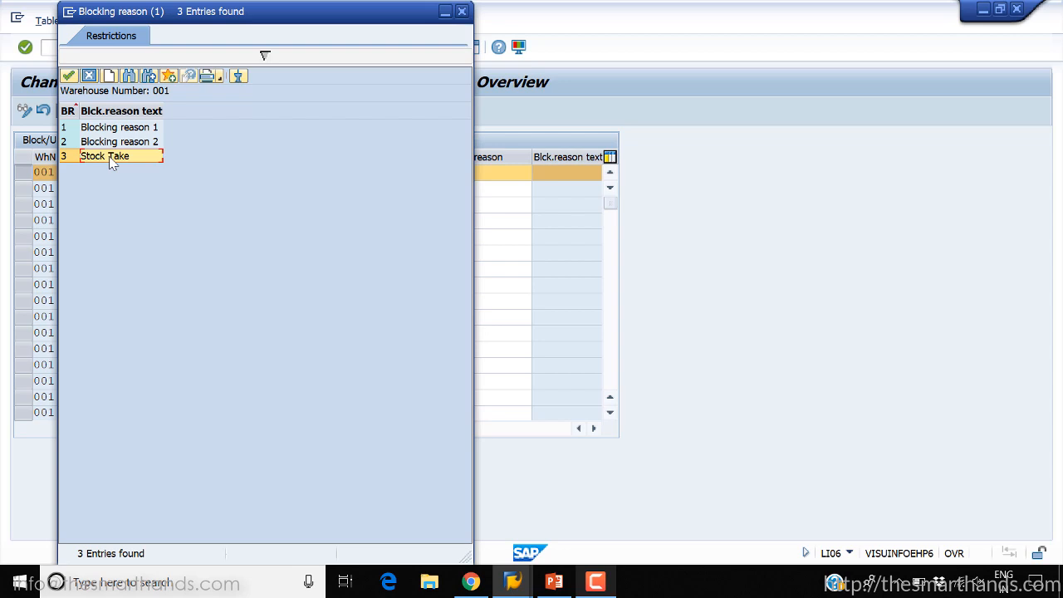